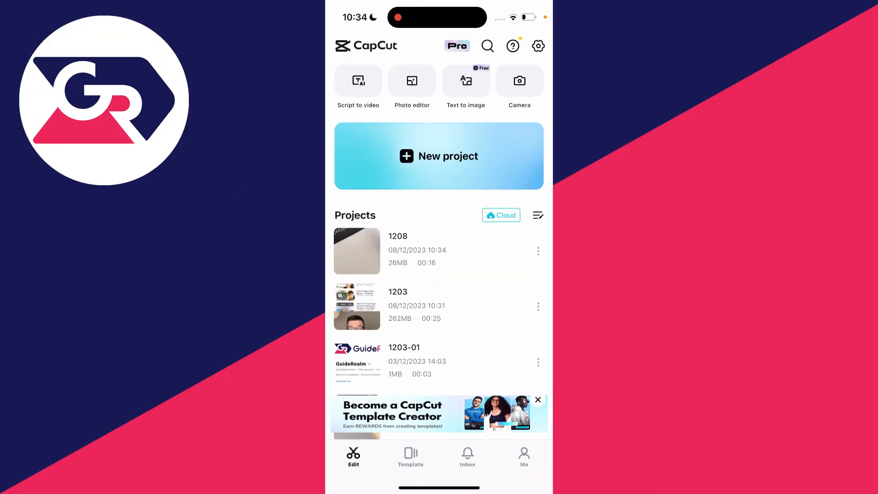
Open project 1208 in the editor and briefly play its video to preview
click(357, 250)
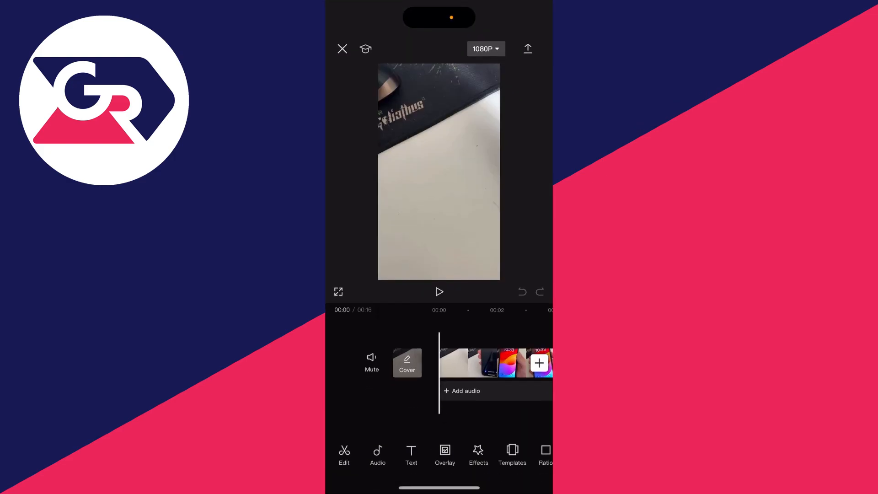
click(439, 292)
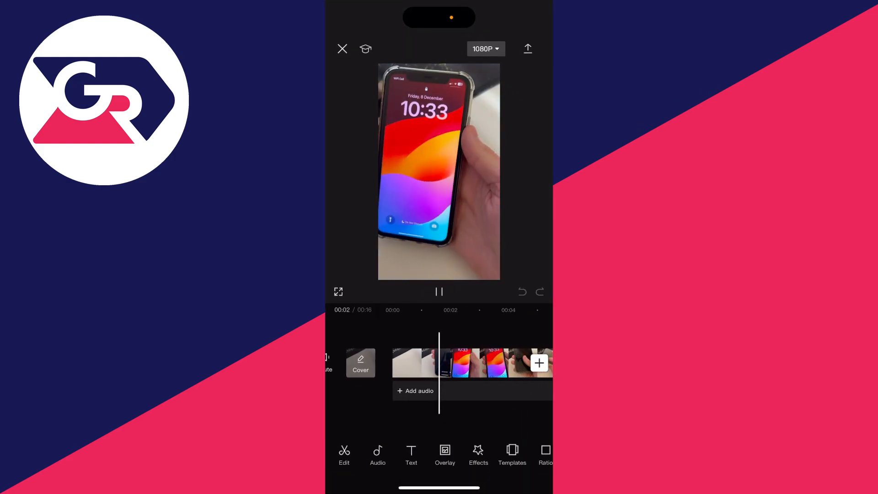
click(439, 292)
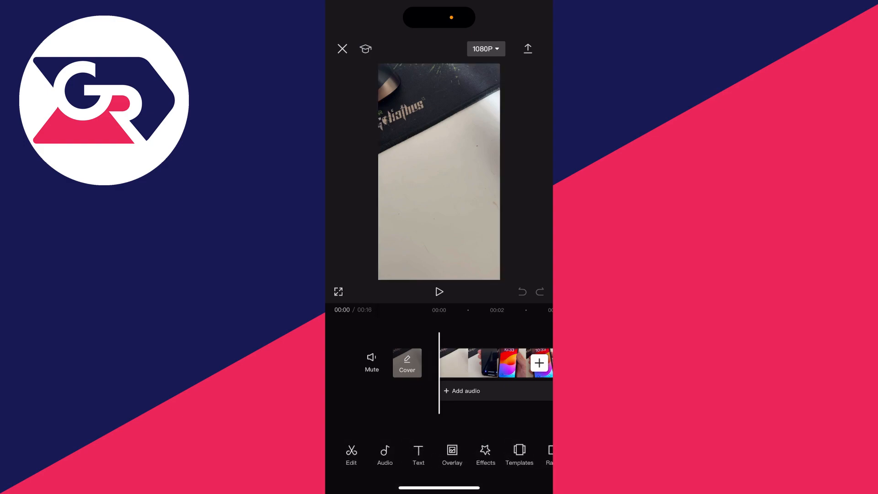
Add the GR logo image from the Photos library as an overlay layer above the video
click(452, 454)
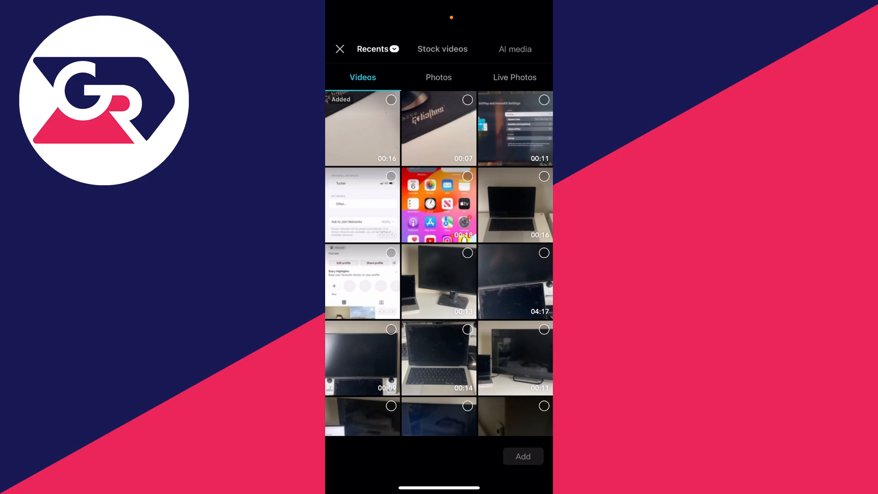
click(439, 77)
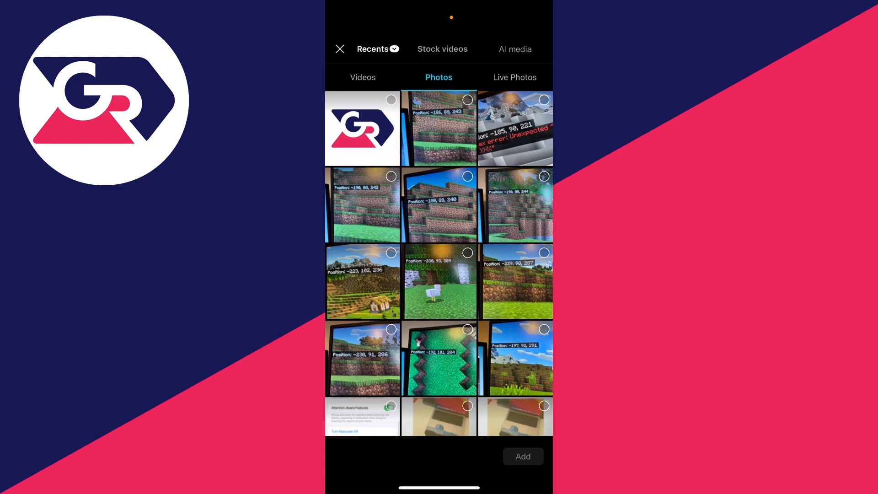
click(362, 128)
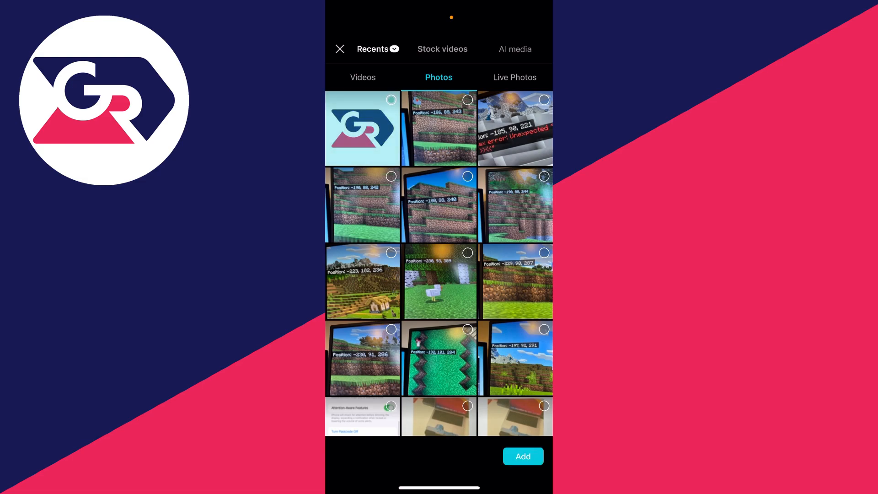
click(522, 455)
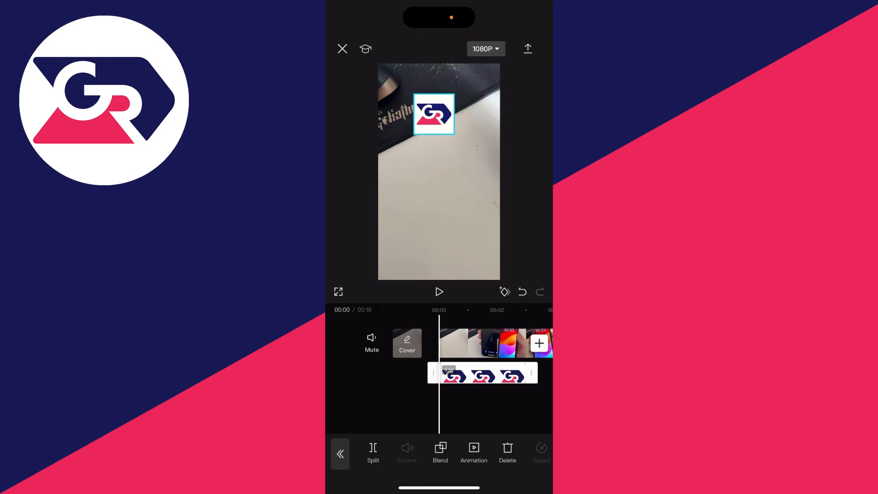
Drag the shrunken GR logo overlay into the video's top-left corner
drag(434, 115, 401, 87)
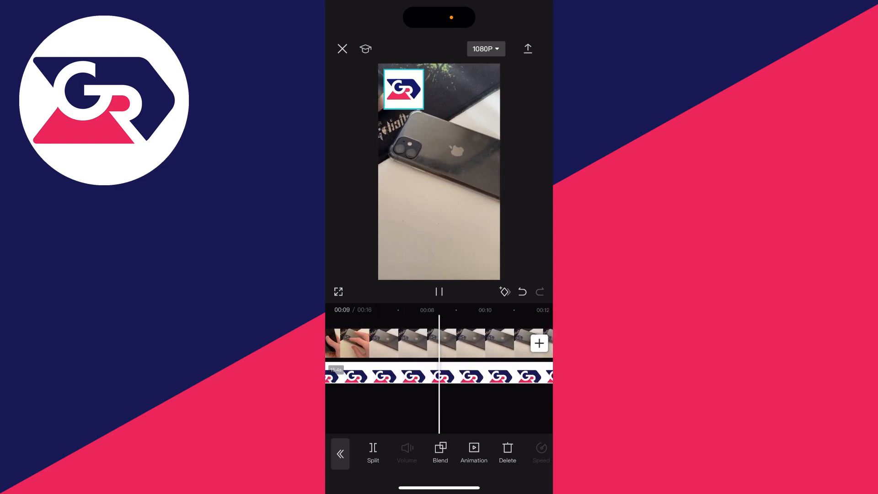
click(439, 291)
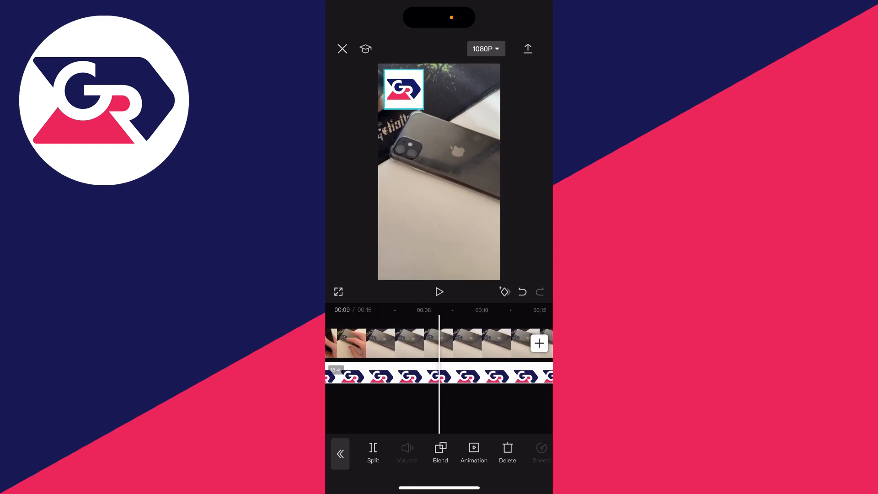